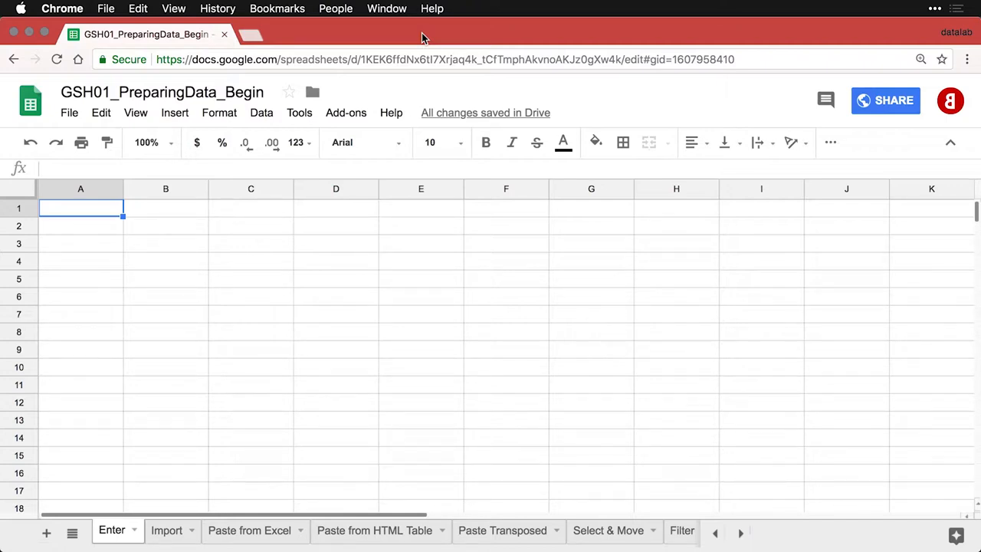
- Enter the header 'ID' in cell A1 of the Enter sheet
type("ID")
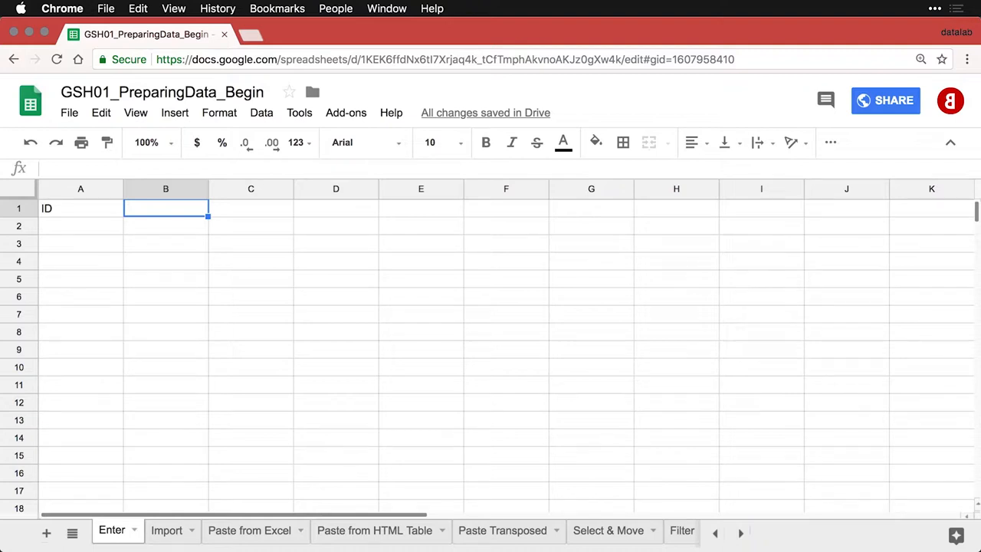
- Enter Q01 and Q02 in B1:C1 and auto-fill the headers through Q08 in column I
type("Q01")
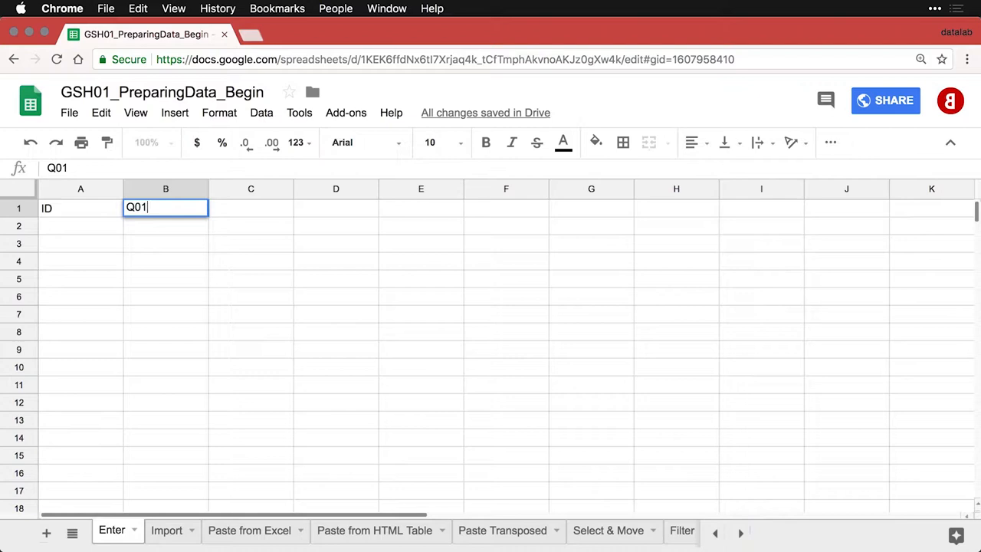
type("Q02")
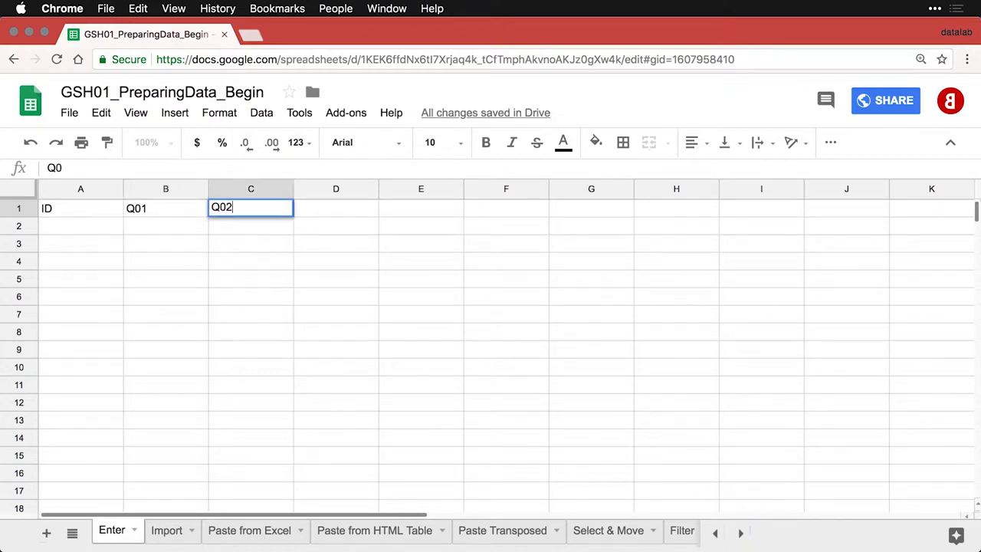
key("Tab")
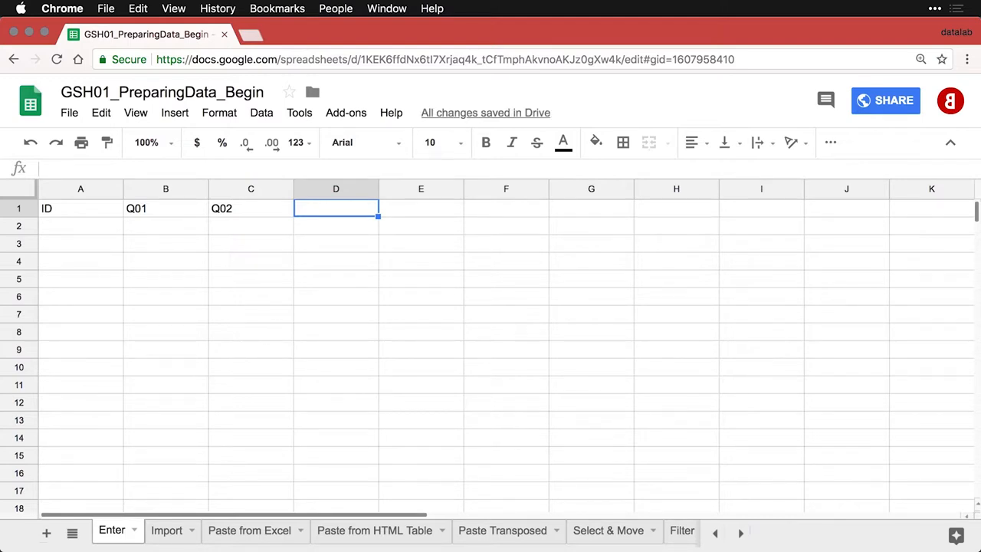
mouse_move(293, 107)
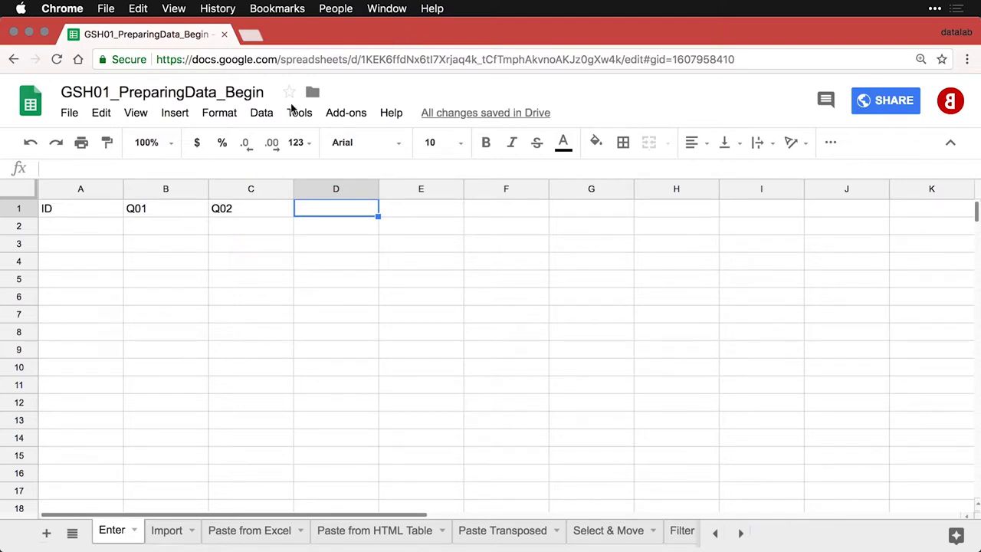
left_click(165, 208)
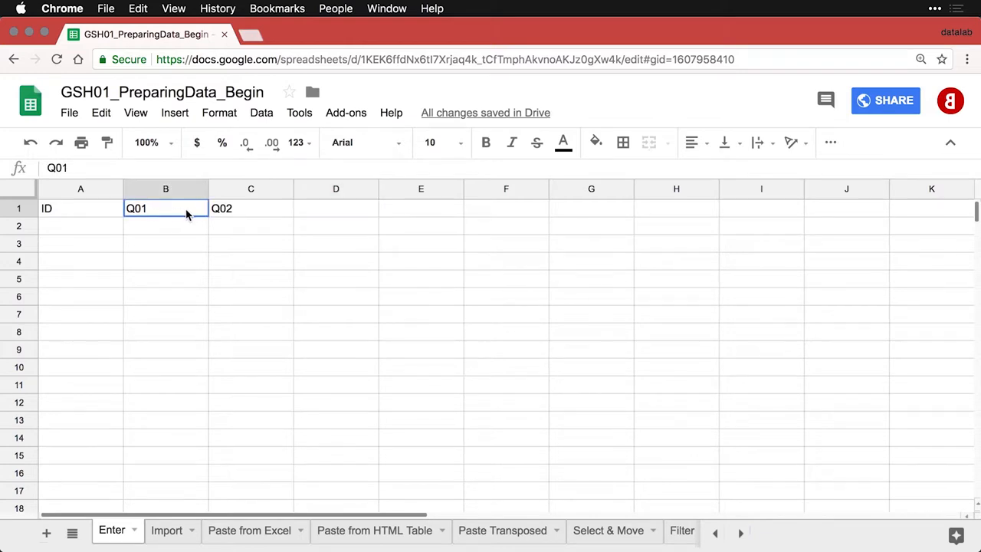
left_click_drag(166, 208, 250, 208)
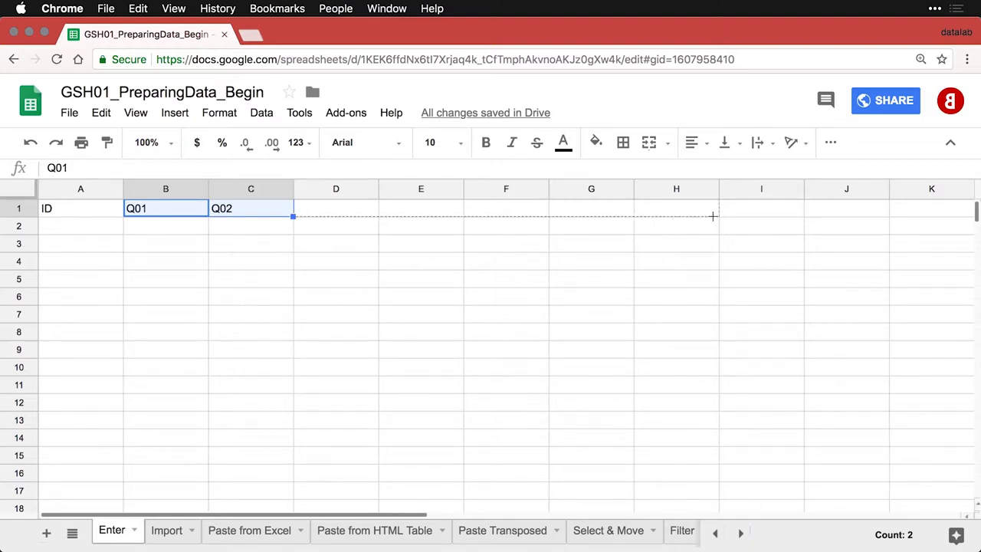
left_click_drag(293, 217, 802, 217)
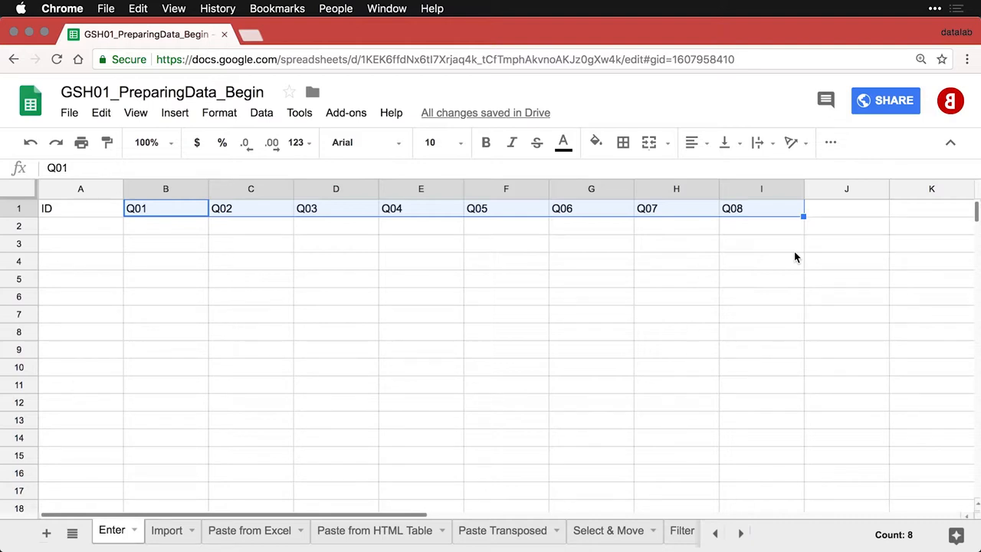
mouse_move(190, 236)
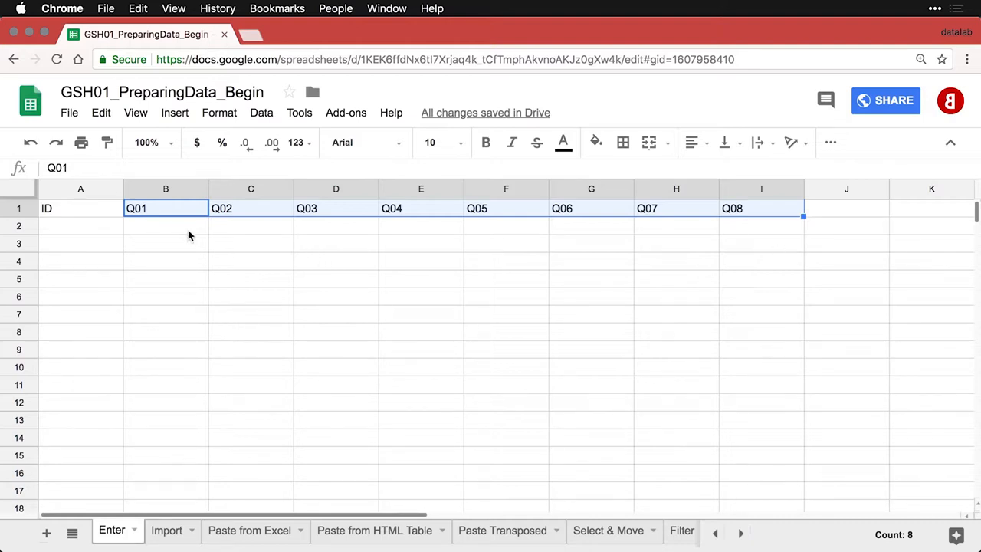
- Make row 1 headers ID through Q08 bold and centre-aligned
left_click(81, 208)
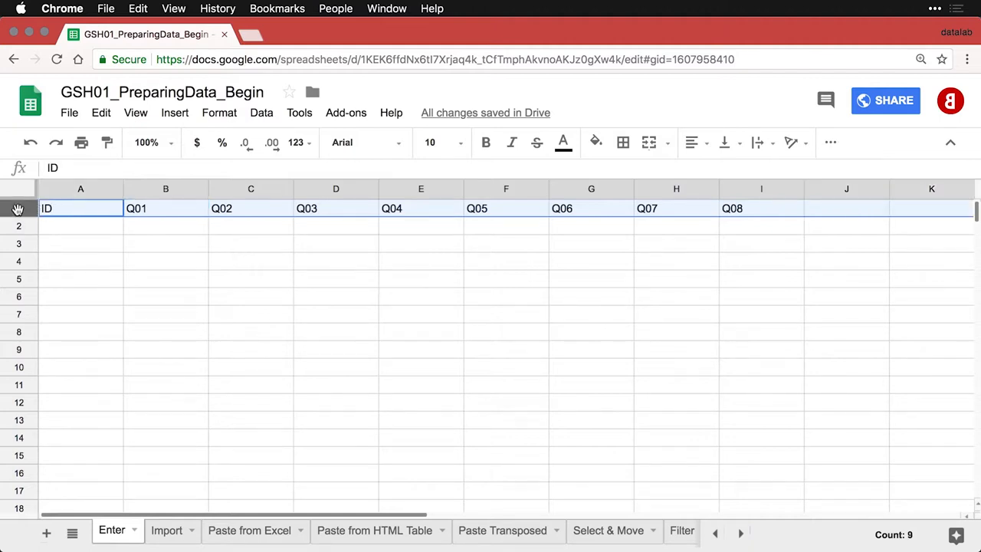
left_click(486, 142)
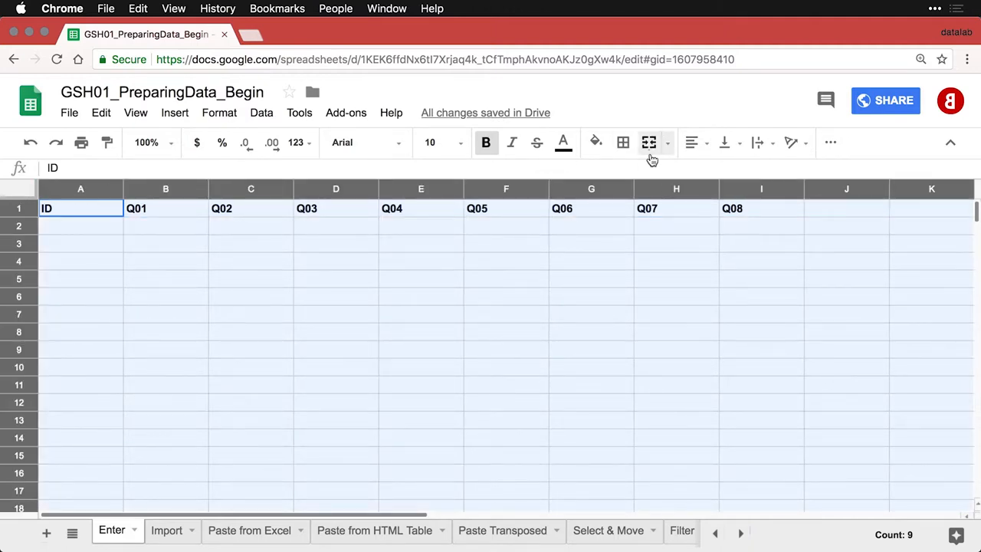
left_click(689, 141)
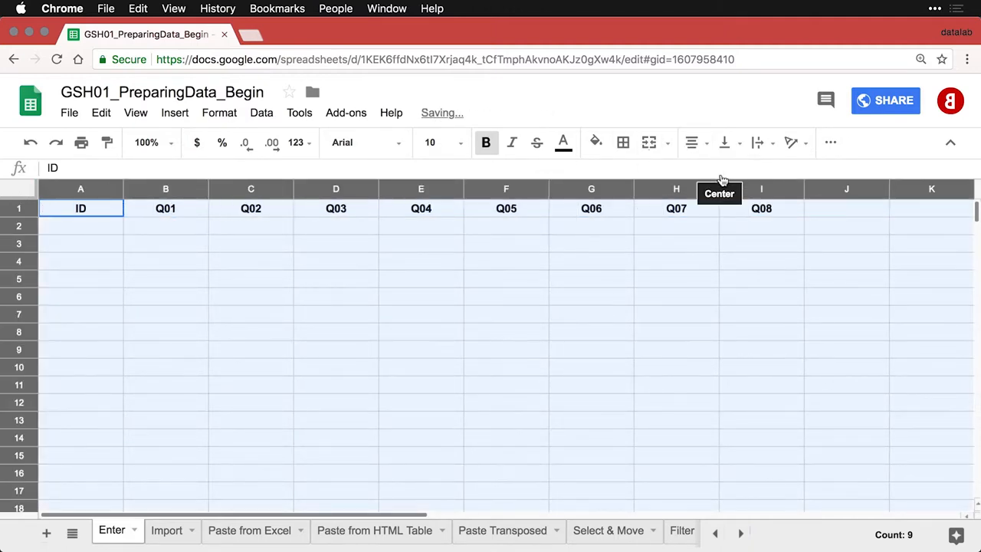
left_click(166, 260)
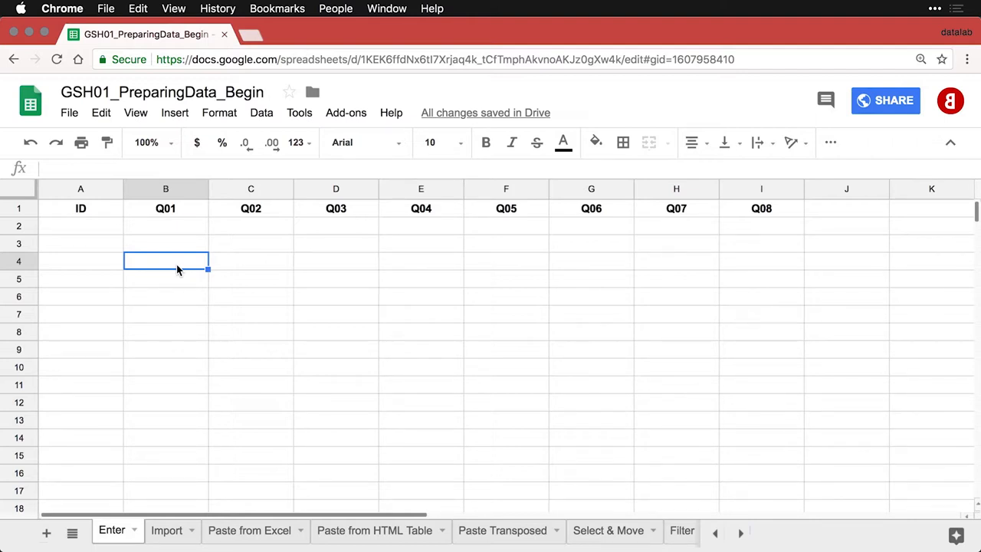
mouse_move(249, 226)
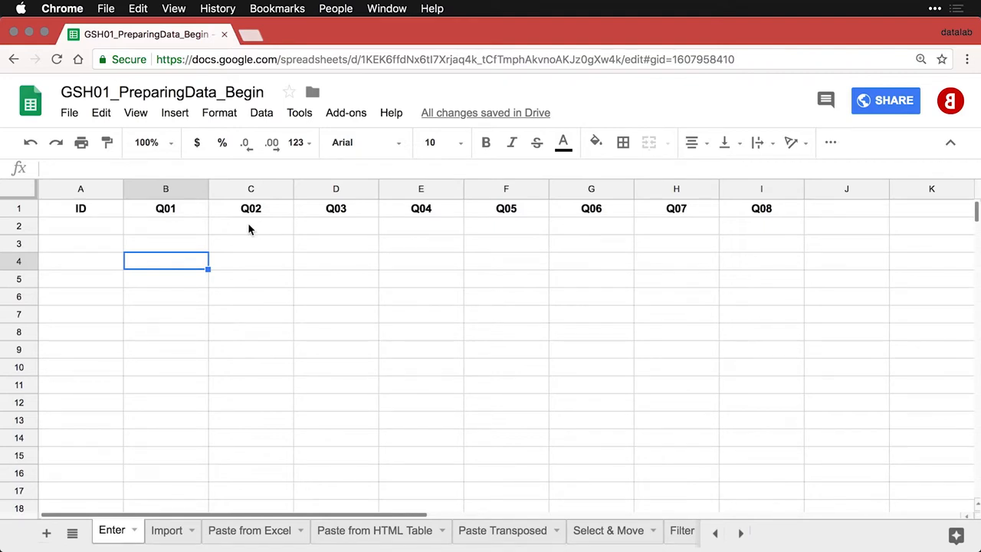
mouse_move(153, 239)
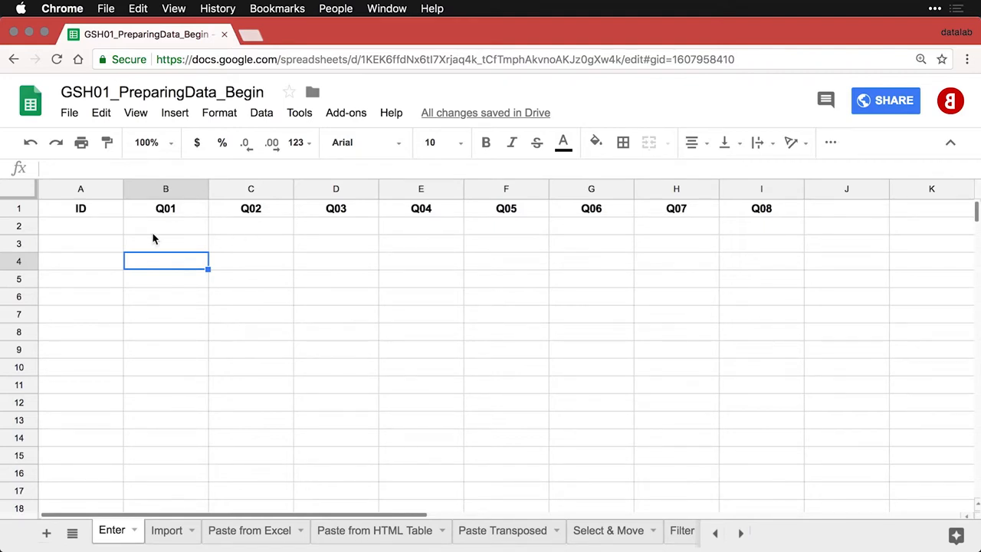
mouse_move(31, 211)
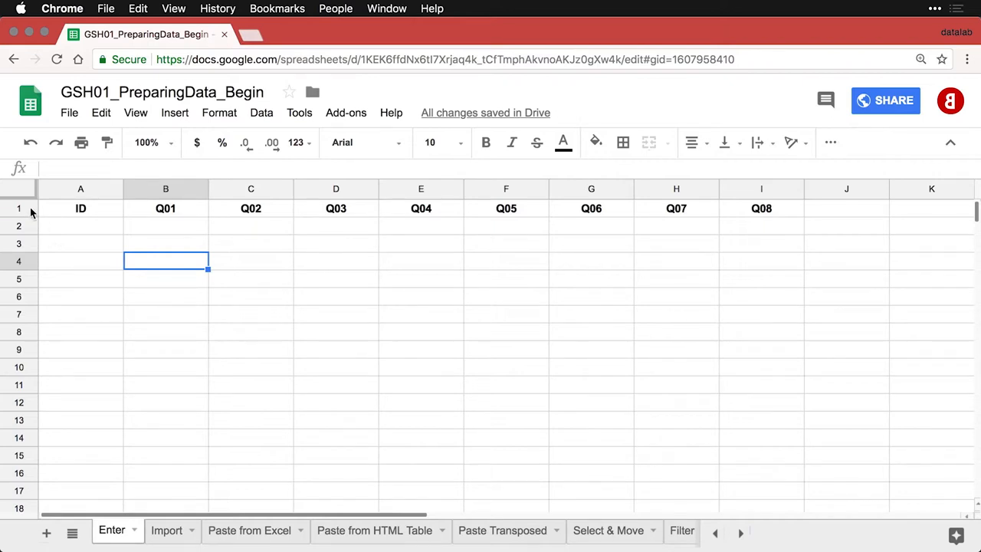
mouse_move(27, 197)
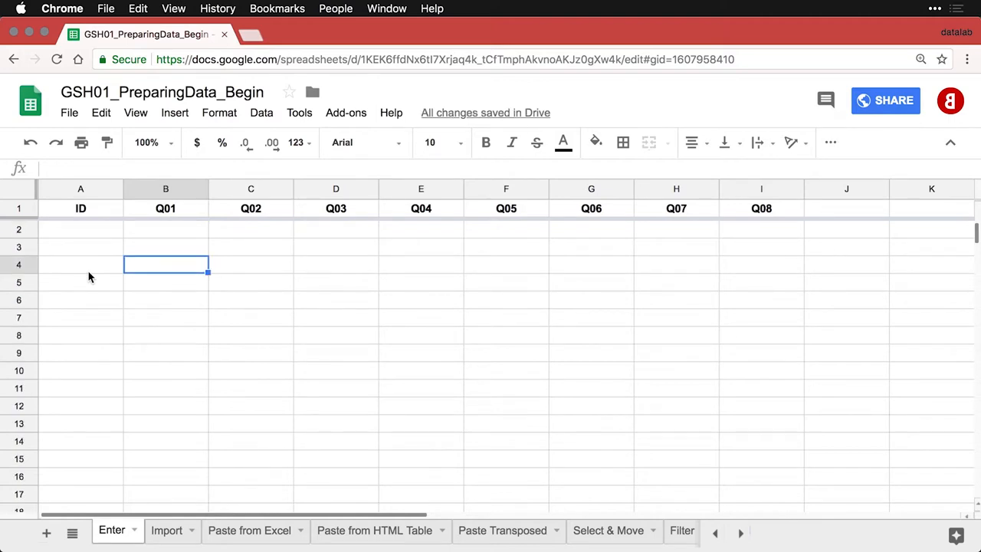
- Freeze row 1 and select cell A2 under ID
left_click(81, 230)
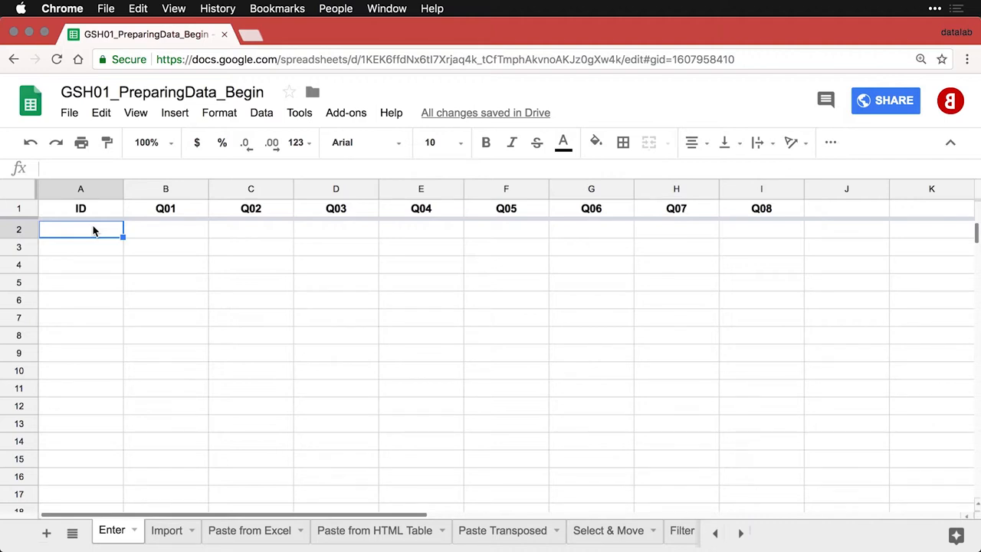
- Fill the ID column with 1 to 14 down to row 15
type("1")
left_click(81, 247)
type("2")
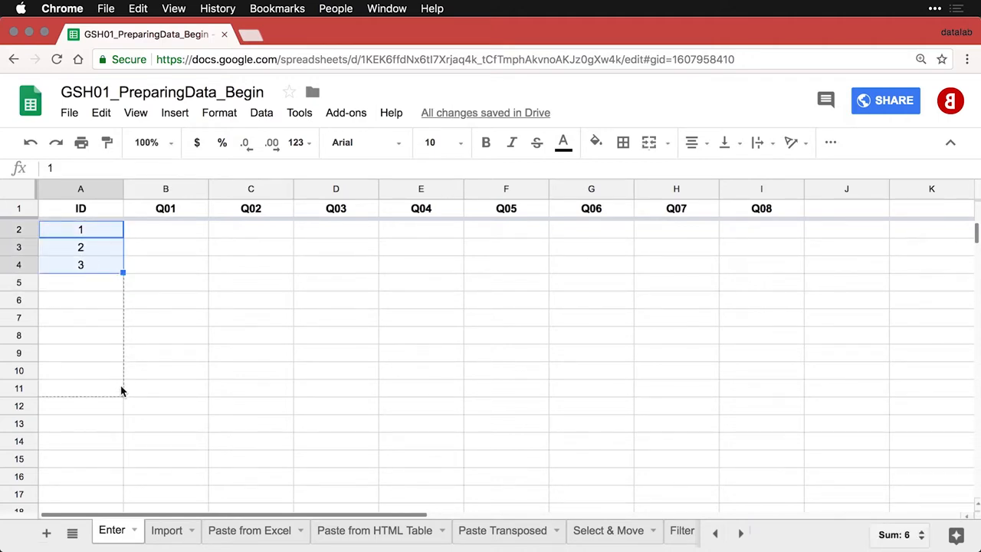
left_click_drag(123, 272, 122, 466)
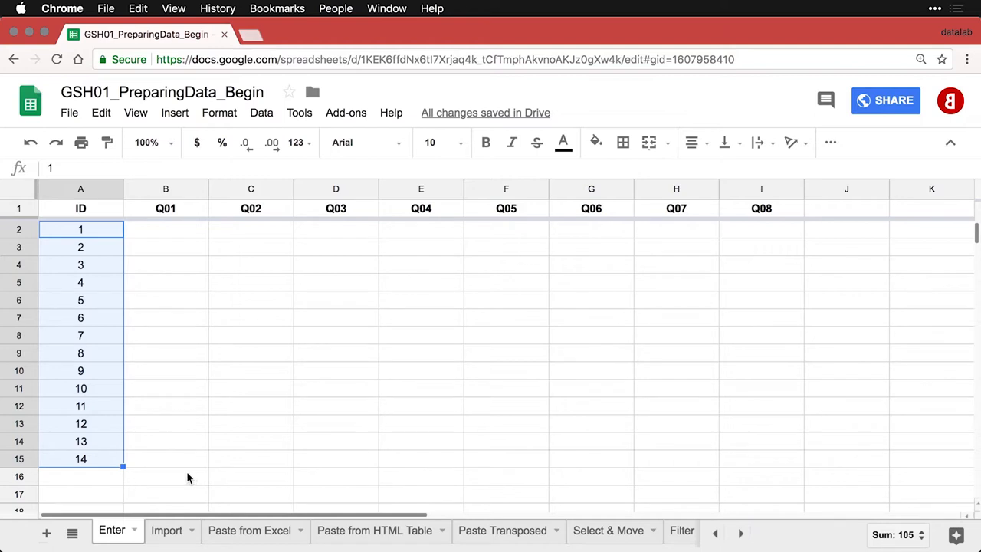
- Renumber the IDs as 101–107 and 201–207 by overtyping and filling down to A15
left_click(81, 229)
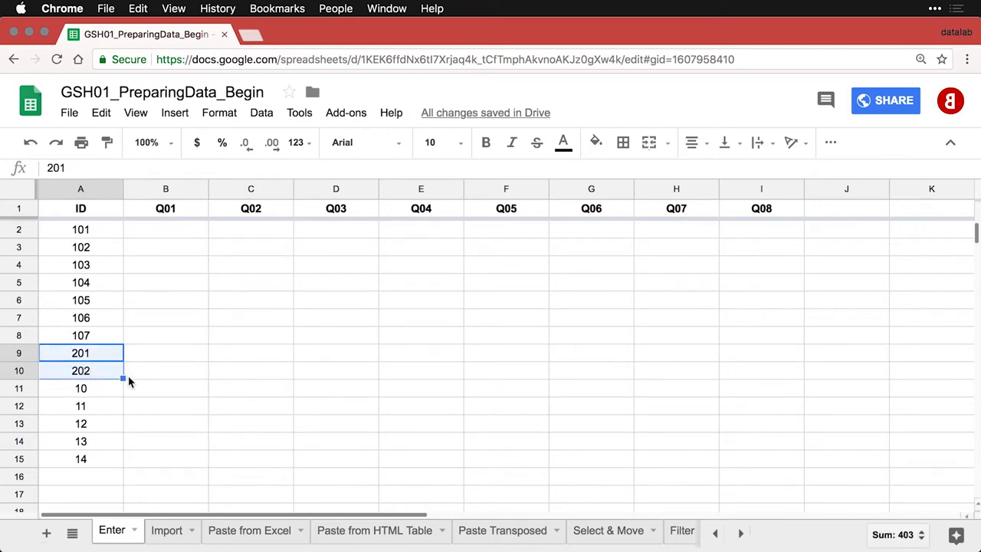
left_click_drag(122, 377, 119, 459)
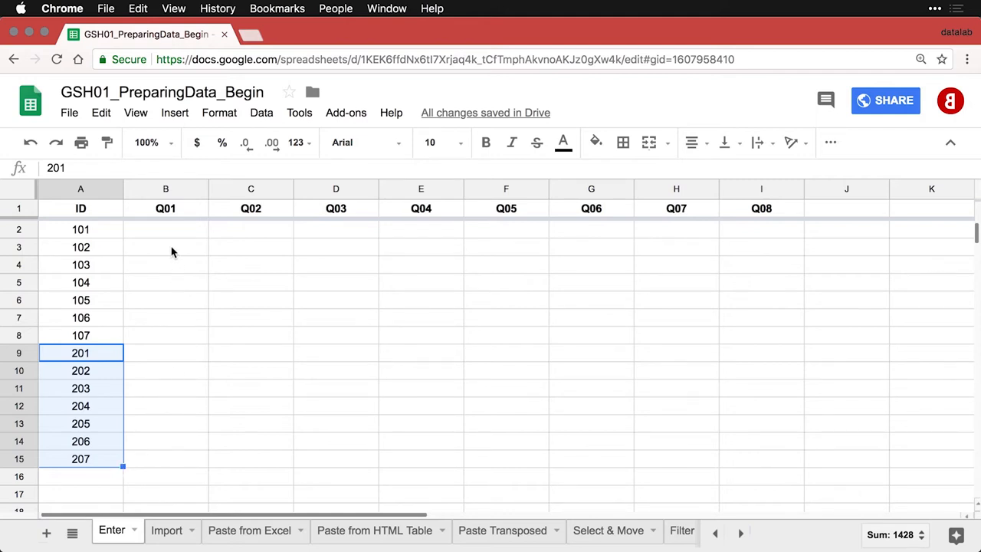
left_click(166, 229)
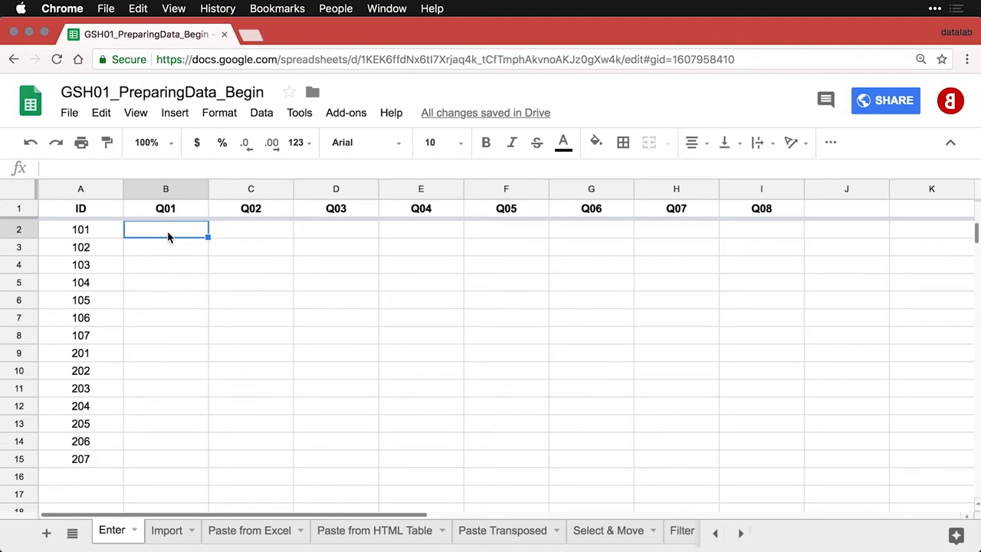
- Enter ID 101's answers 7, 9, 4, 6, 7, 1, 2, 4 and 'Eight' under Q02 for ID 102
type("7")
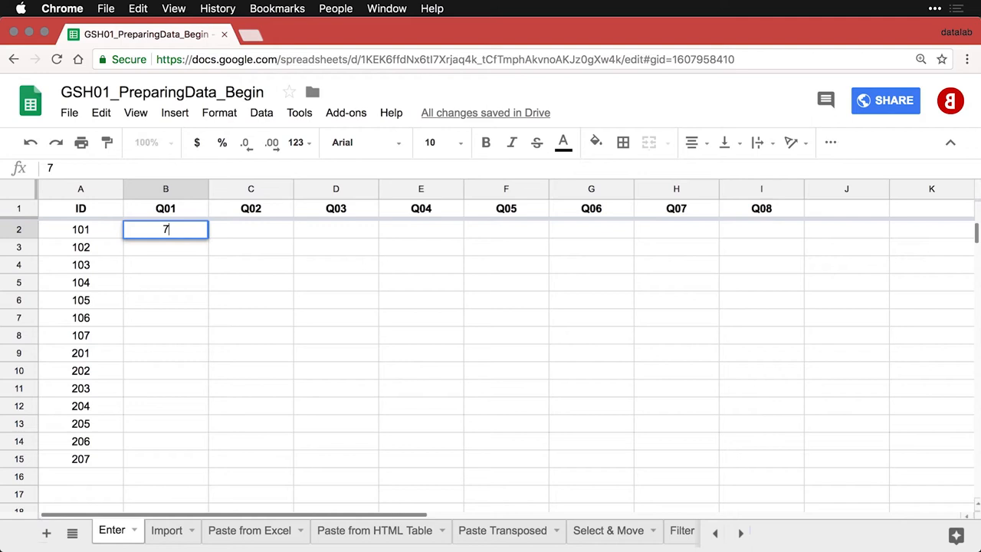
key("Tab")
type("9")
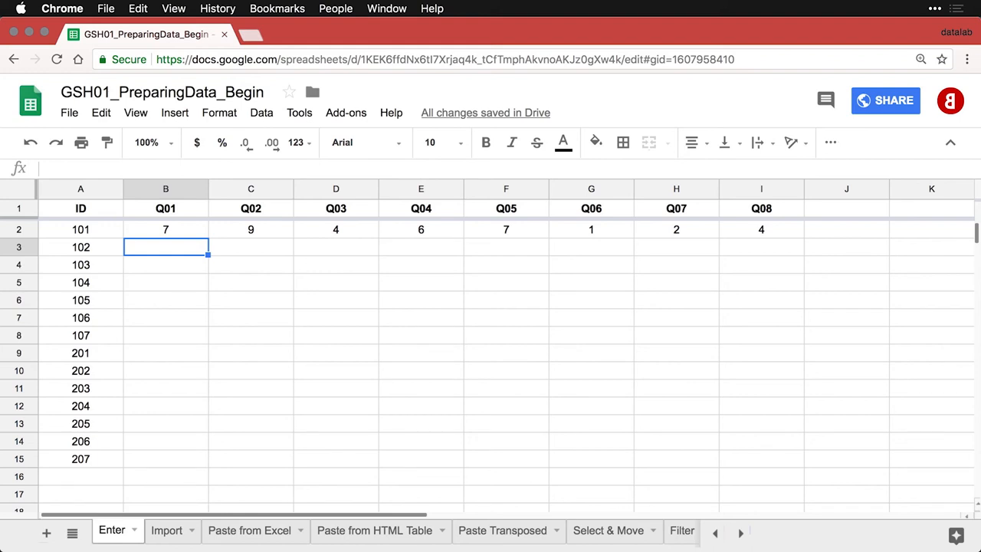
left_click(251, 246)
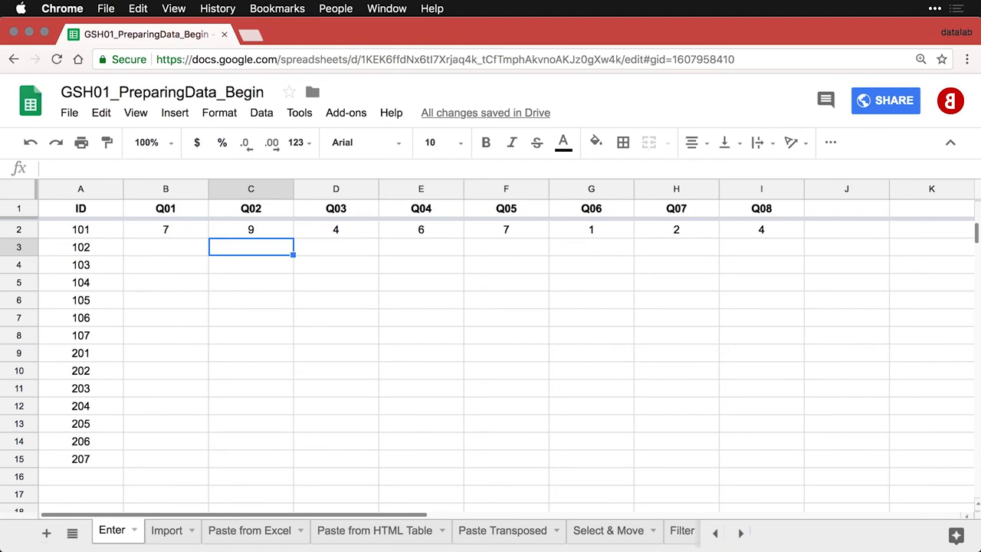
type("Eight")
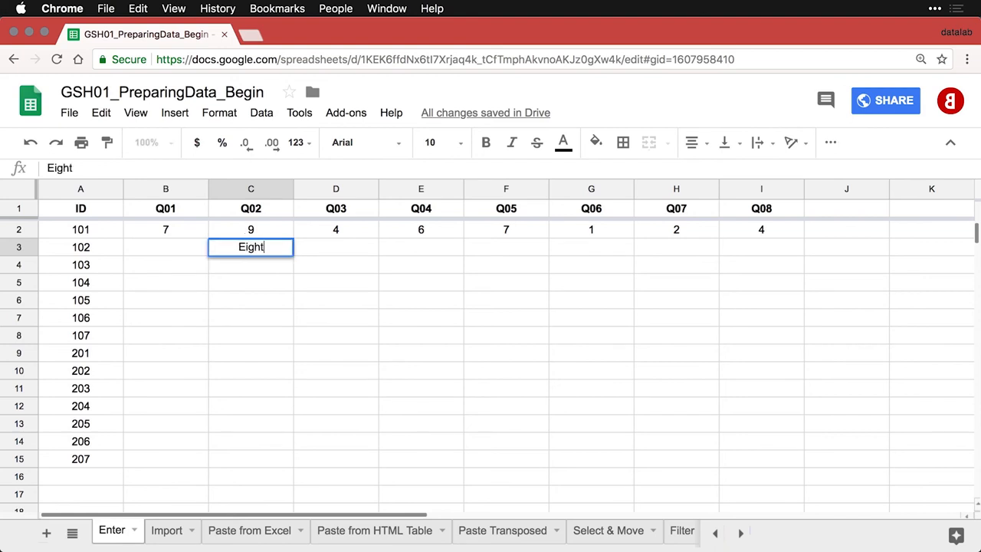
key("Tab")
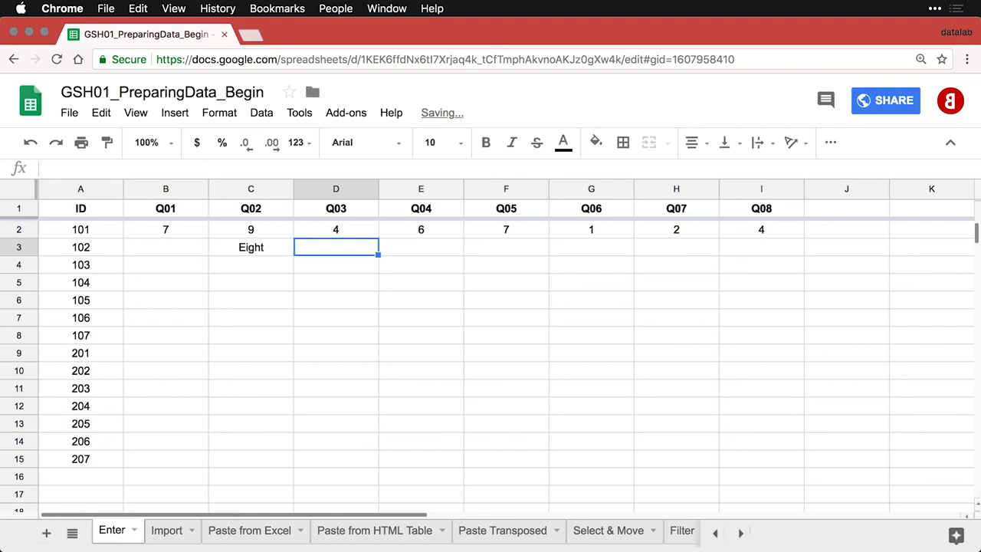